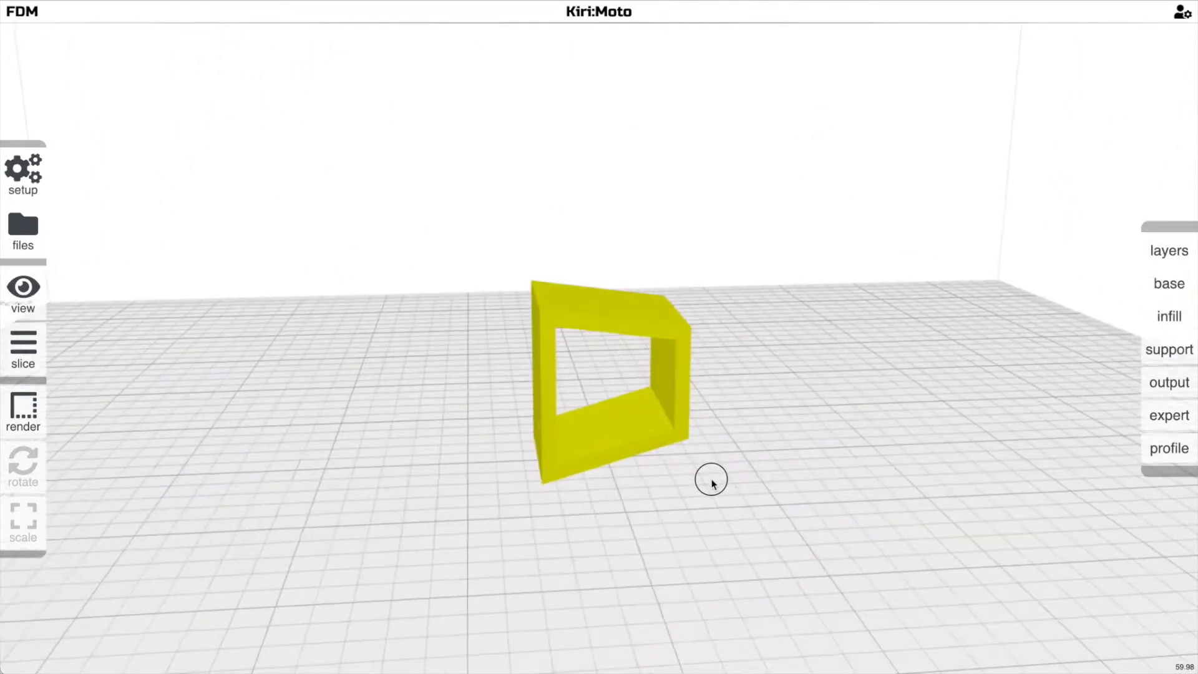
View the hollow box through its opening and start placing supports manually from the support settings.
{"action": "left_click_drag", "start_coordinate": [710, 480], "coordinate": [688, 432]}
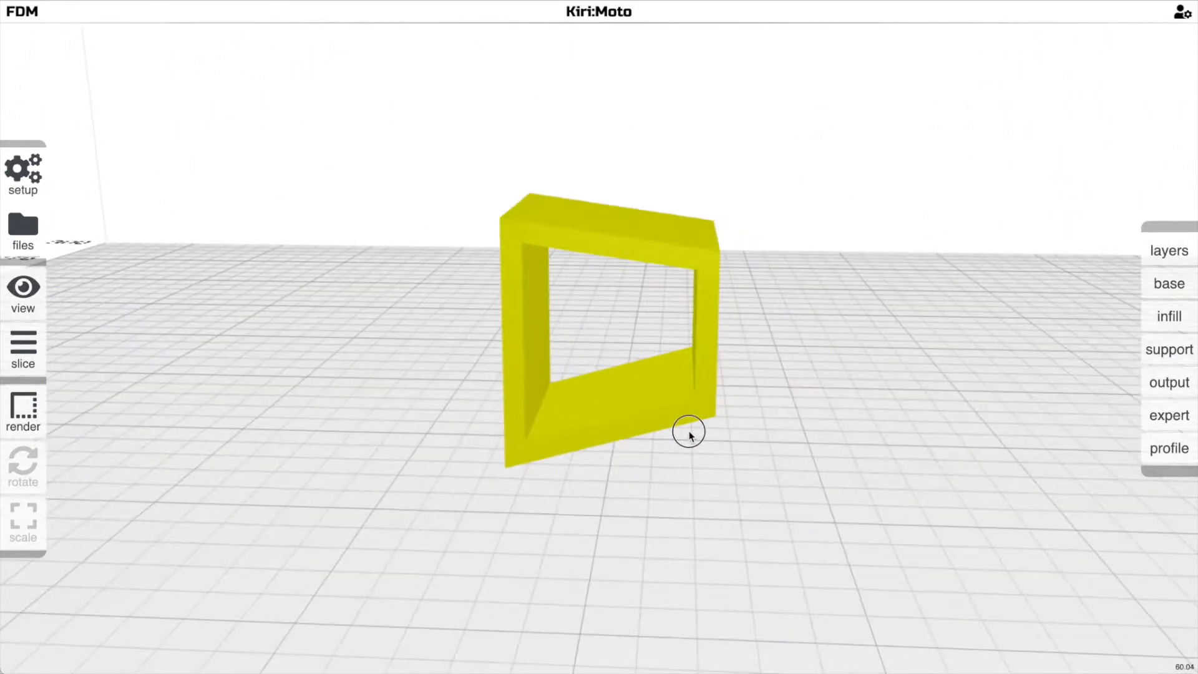
{"action": "left_click", "coordinate": [1168, 350]}
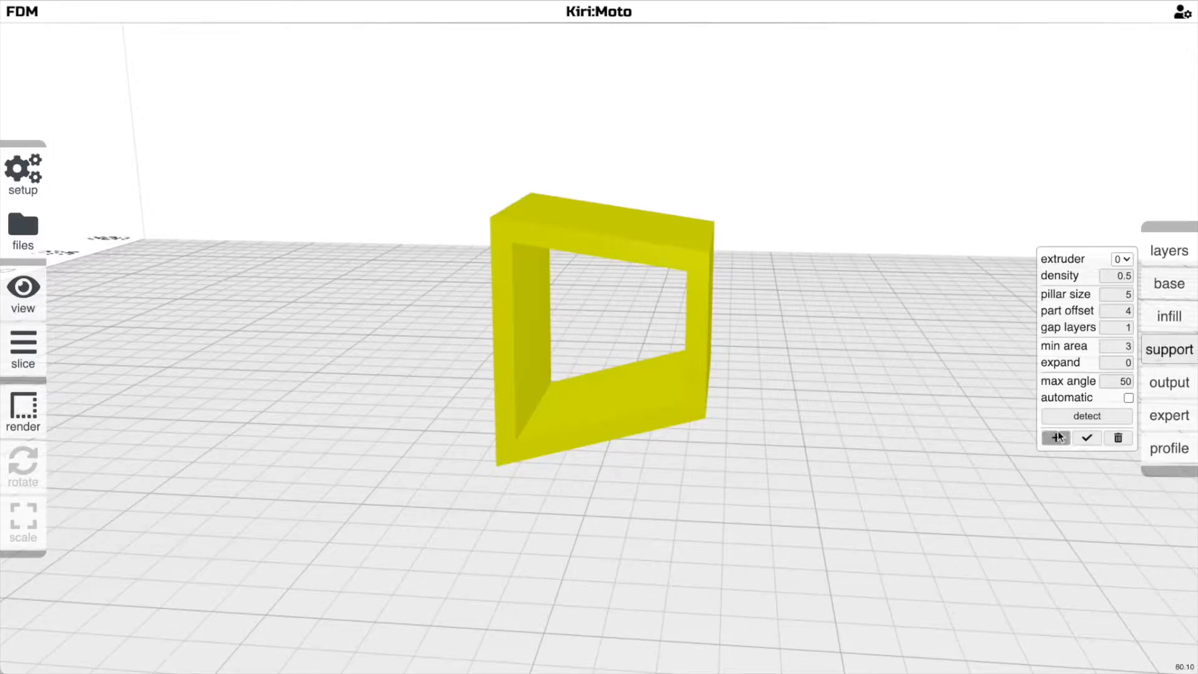
{"action": "left_click", "coordinate": [1056, 438]}
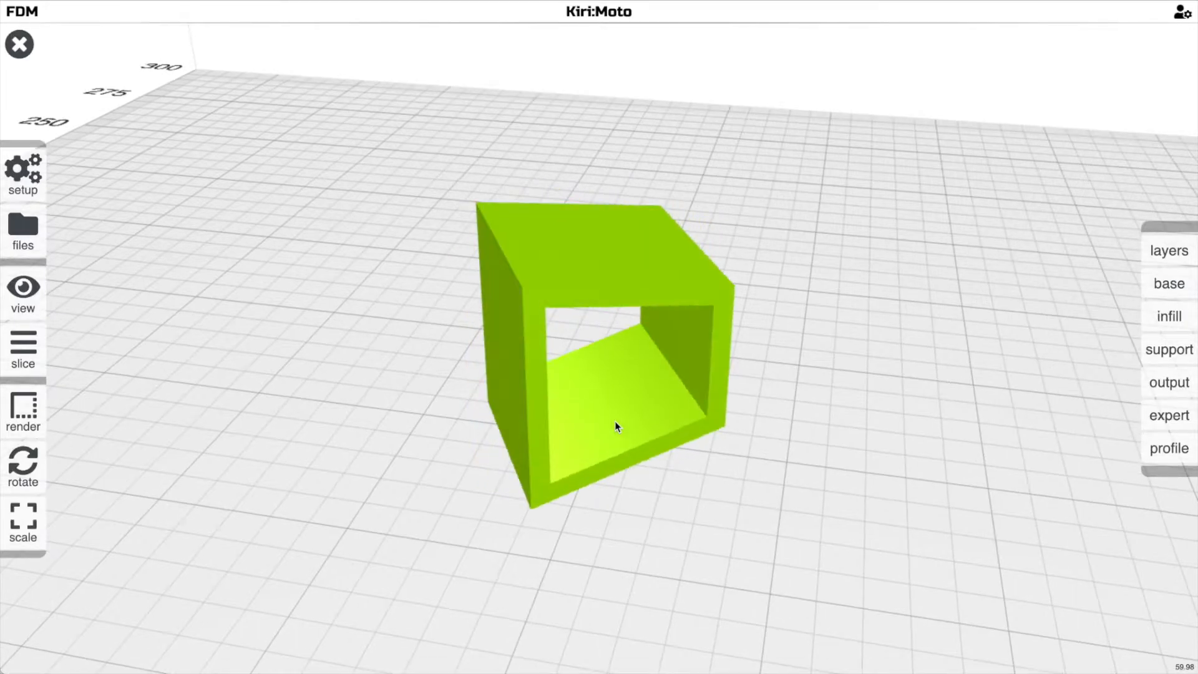
{"action": "left_click", "coordinate": [1167, 349]}
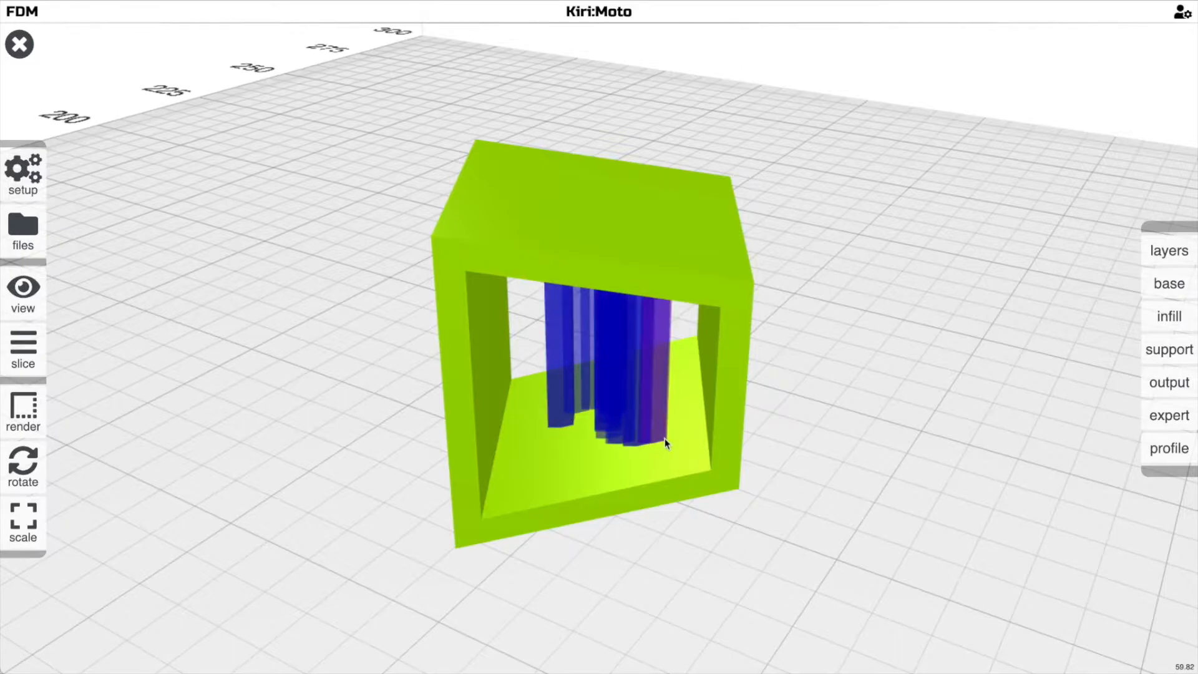
{"action": "left_click_drag", "start_coordinate": [664, 443], "coordinate": [596, 440]}
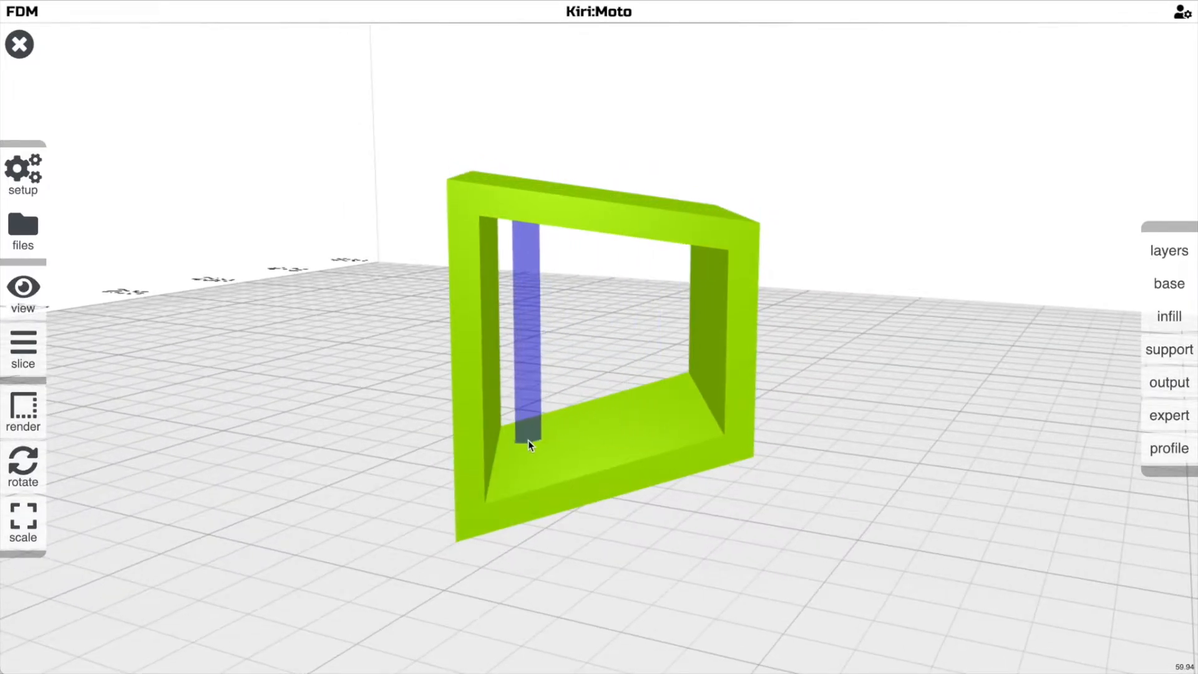
{"action": "left_click", "coordinate": [657, 453]}
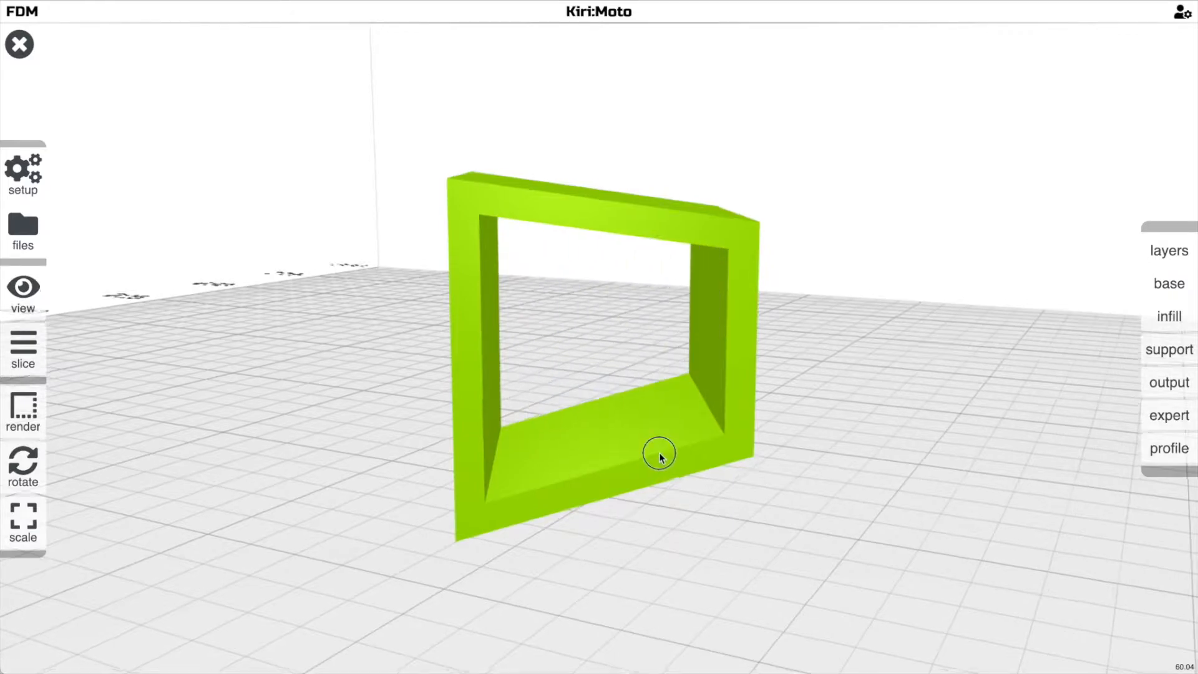
{"action": "left_click_drag", "start_coordinate": [660, 452], "coordinate": [497, 350]}
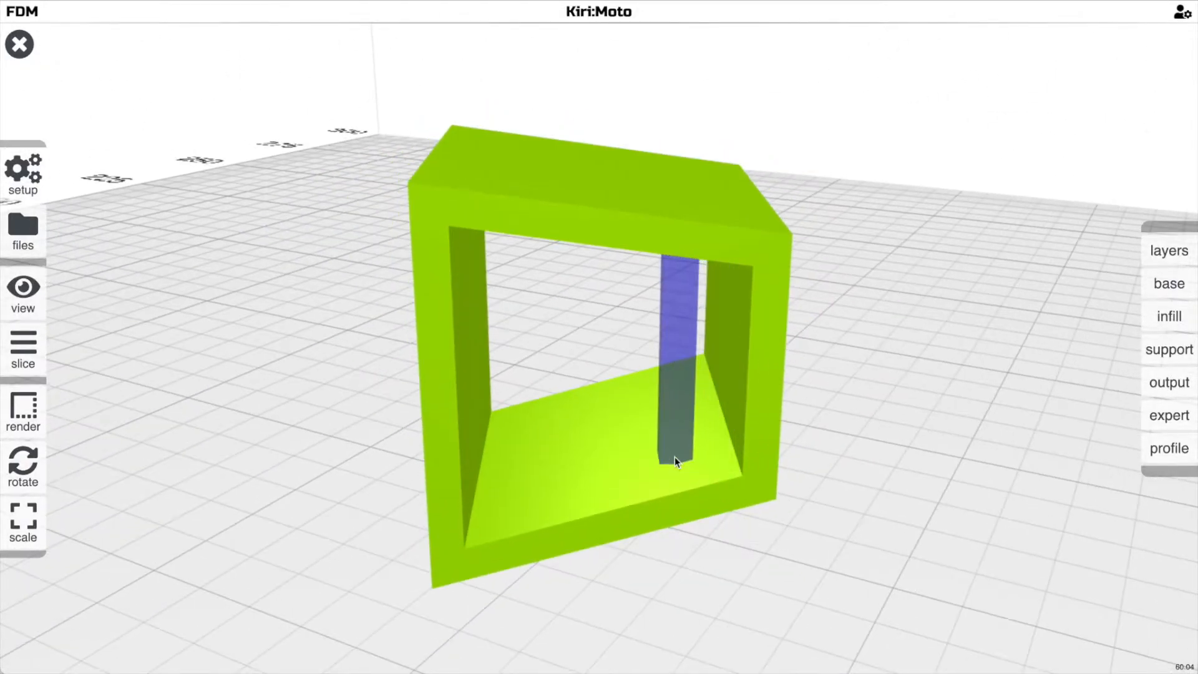
Draw a row of support pillars along the box floor, keeping one pillar under the top span.
{"action": "left_click_drag", "start_coordinate": [675, 462], "coordinate": [528, 428]}
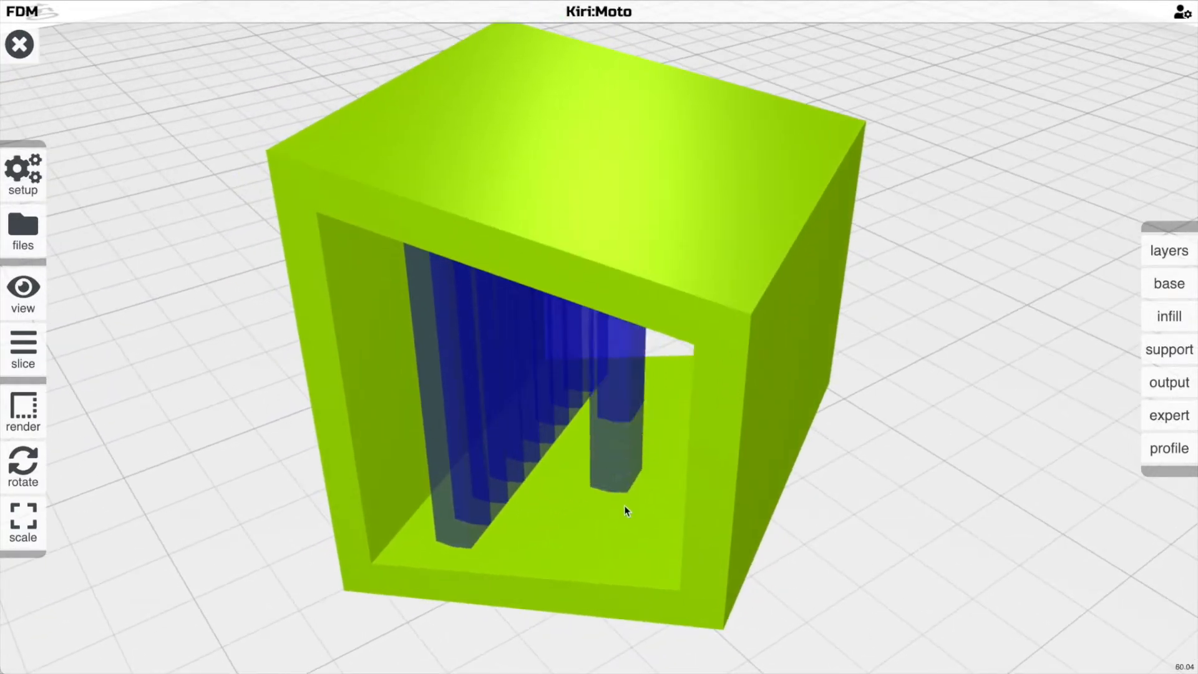
{"action": "left_click_drag", "start_coordinate": [626, 512], "coordinate": [644, 496]}
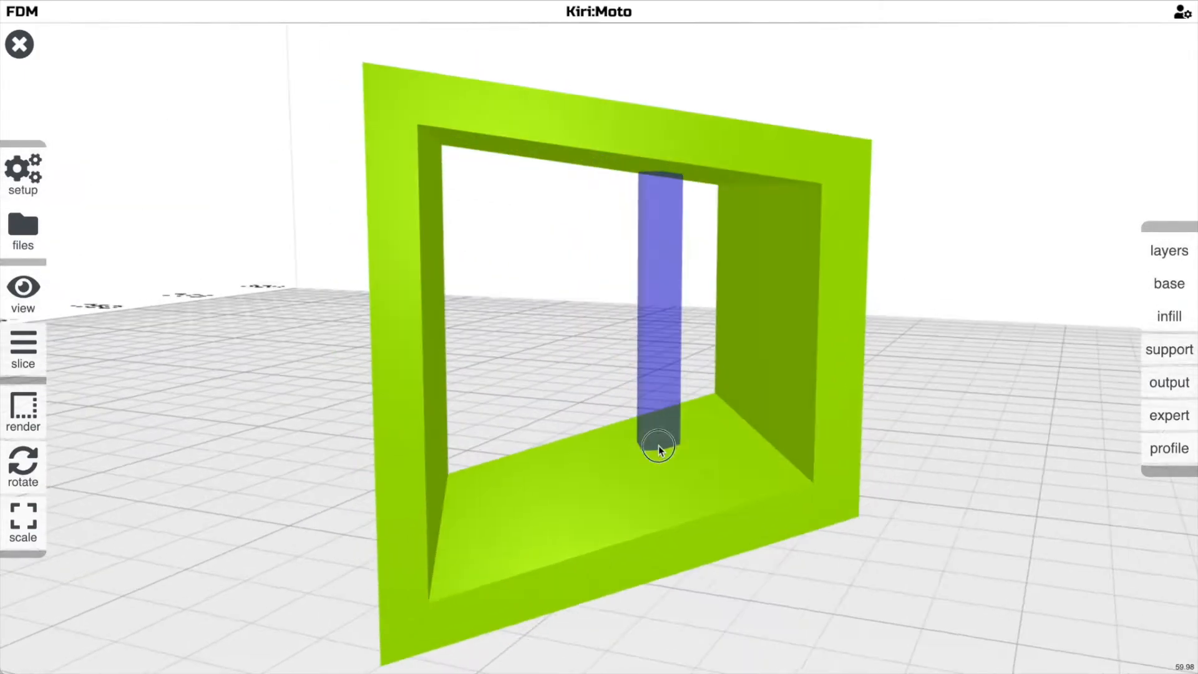
{"action": "scroll", "scroll_direction": "down", "scroll_amount": 3}
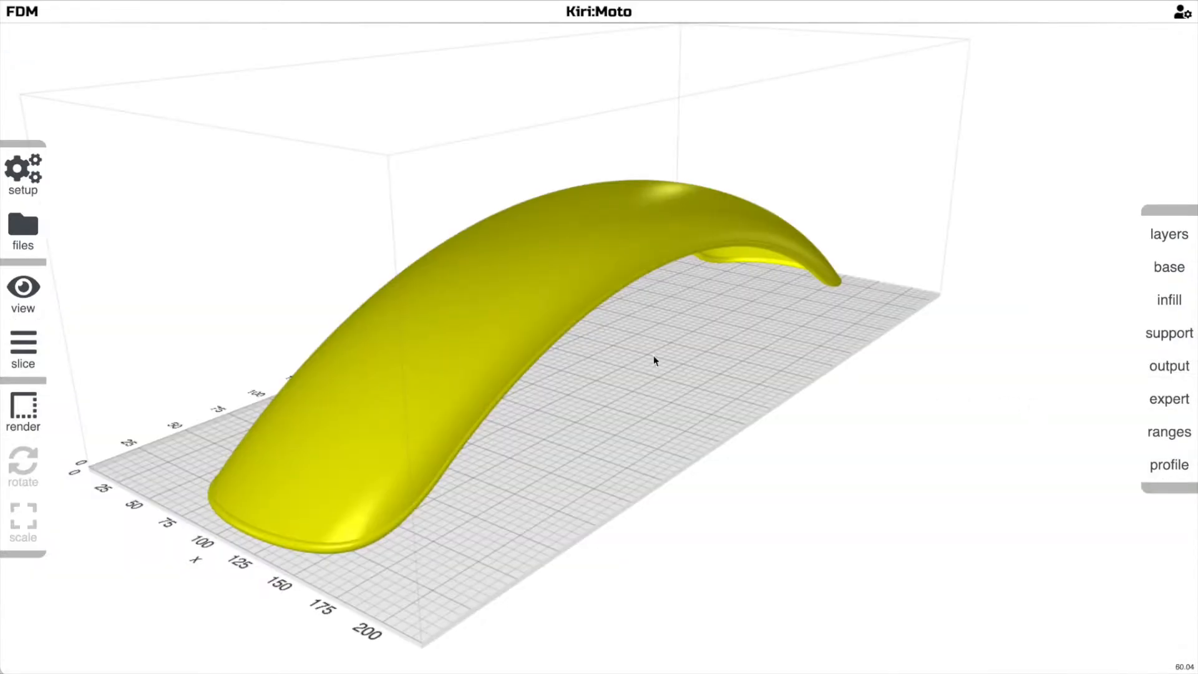
Orbit to a side view of the fender and run Detect, yielding two small supports near its ends.
{"action": "left_click_drag", "start_coordinate": [653, 361], "coordinate": [676, 331]}
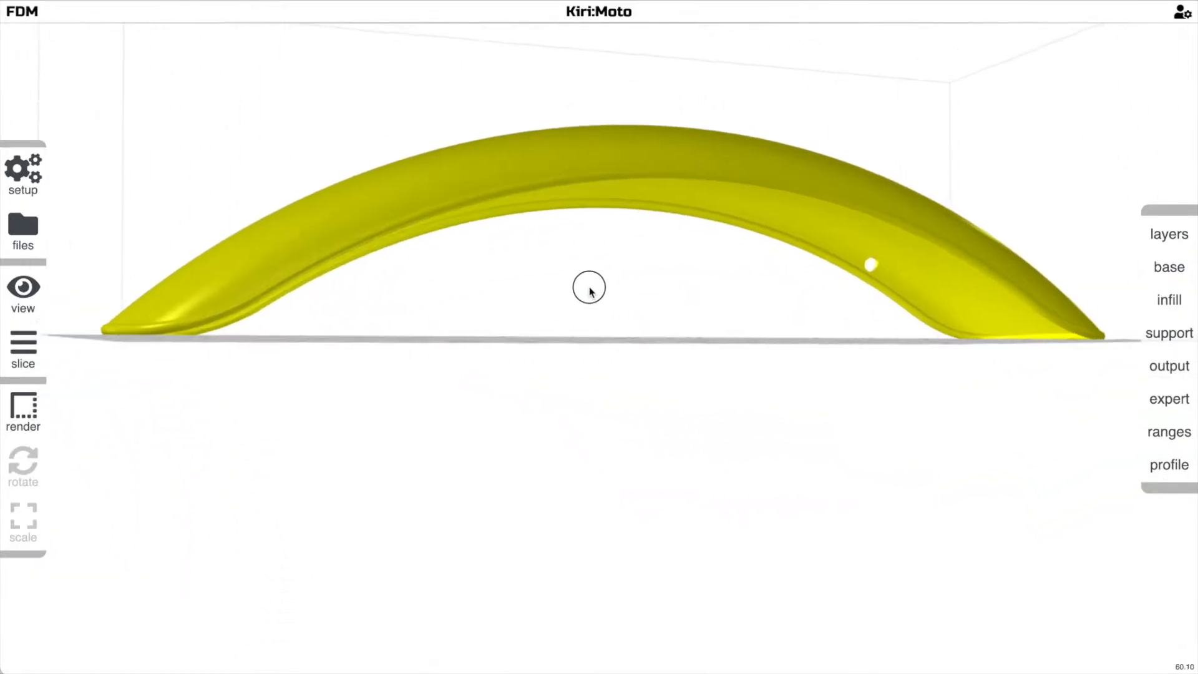
{"action": "left_click", "coordinate": [1168, 333]}
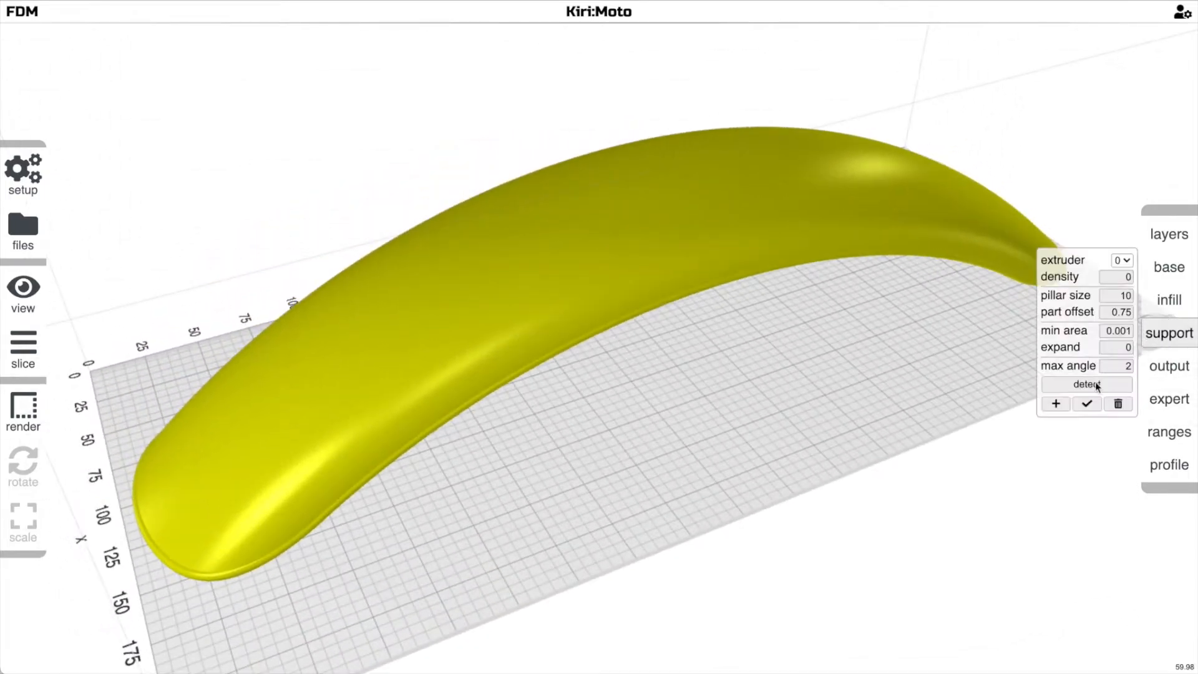
{"action": "left_click", "coordinate": [1086, 385]}
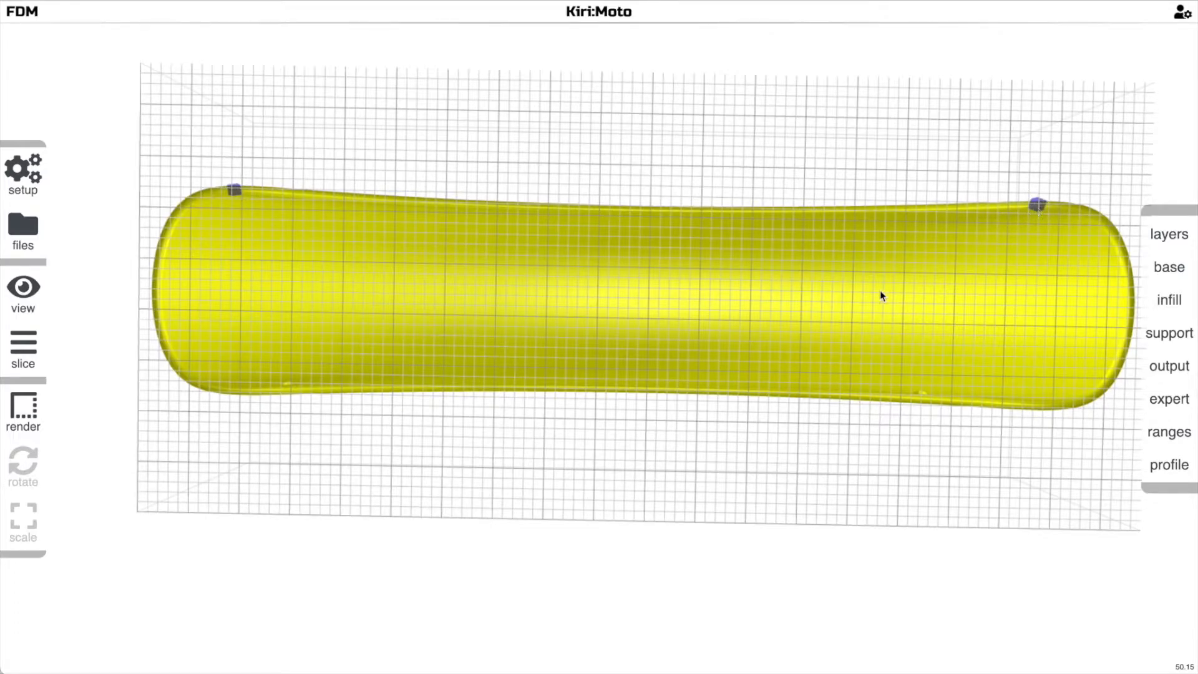
Drag a dense support curtain along one underside edge of the fender down to the plate.
{"action": "left_click_drag", "start_coordinate": [878, 296], "coordinate": [841, 532]}
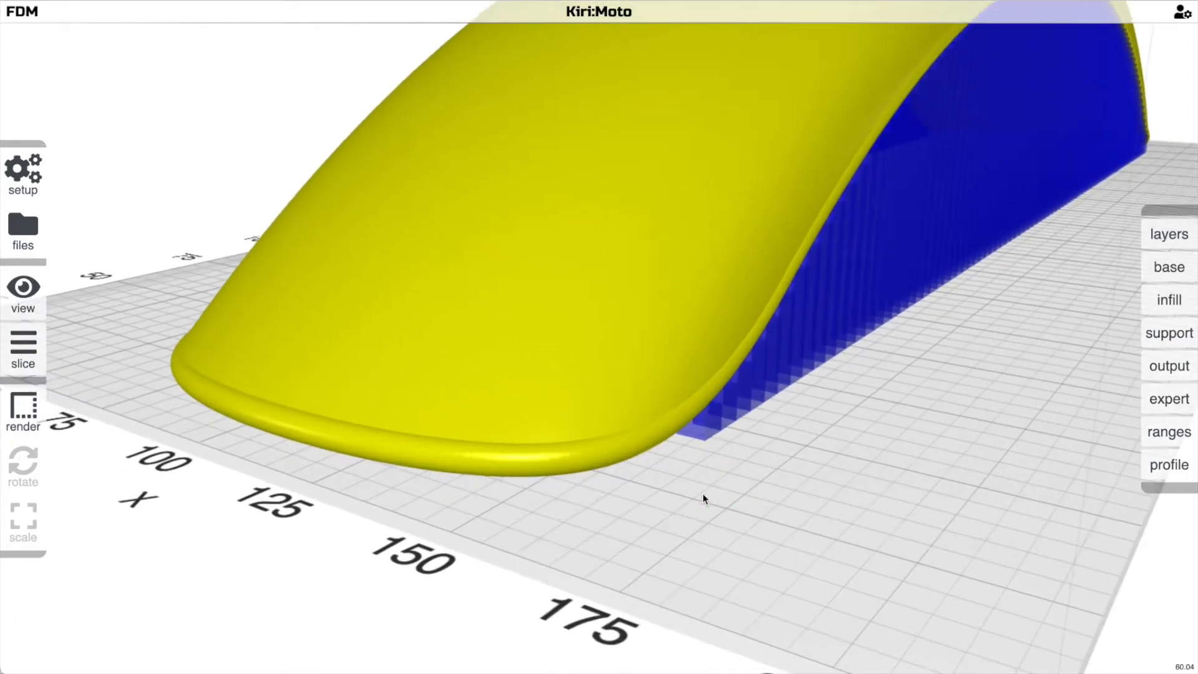
Add a second support curtain along the fender's other long edge.
{"action": "left_click_drag", "start_coordinate": [704, 499], "coordinate": [673, 473]}
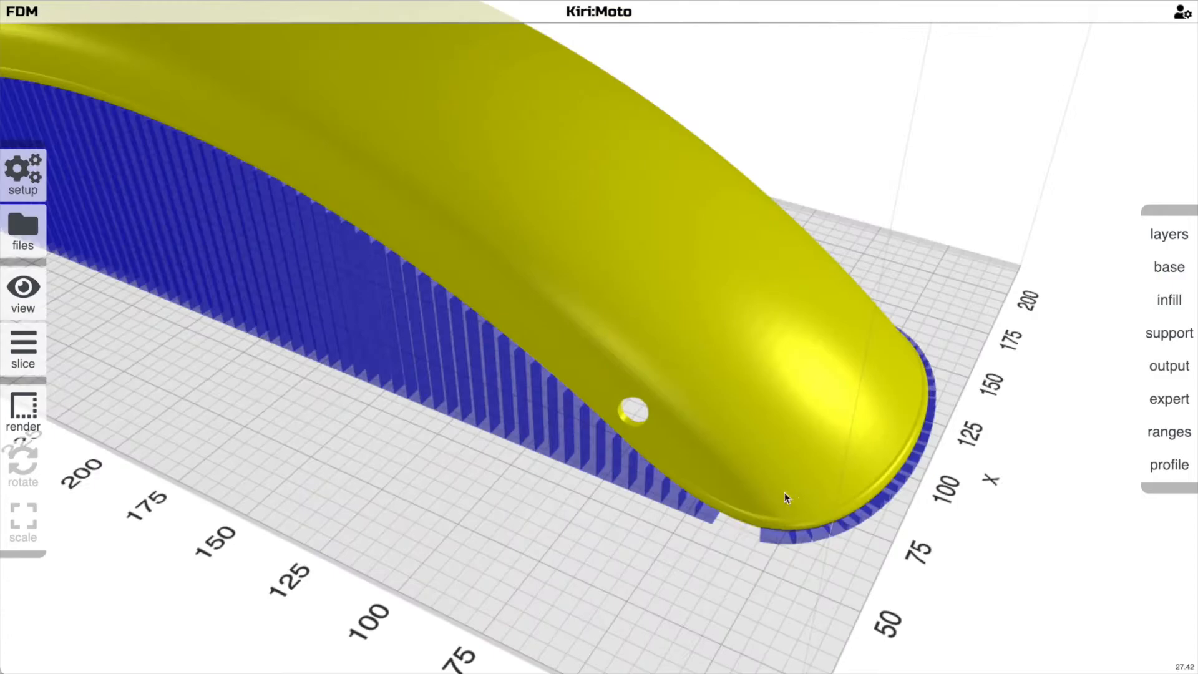
Build a cradle of supports under the fender's rounded end.
{"action": "left_click_drag", "start_coordinate": [787, 497], "coordinate": [821, 433]}
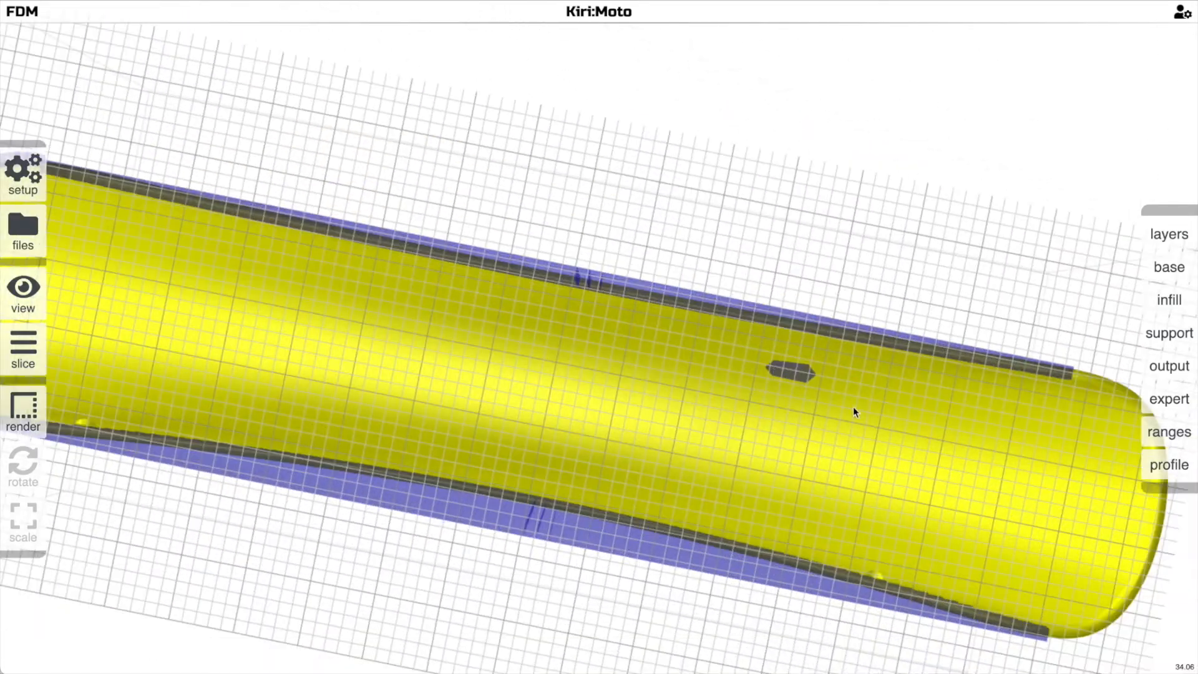
Add diagonal X-bracing supports under the fender's end and check them from the side.
{"action": "left_click_drag", "start_coordinate": [853, 412], "coordinate": [771, 524]}
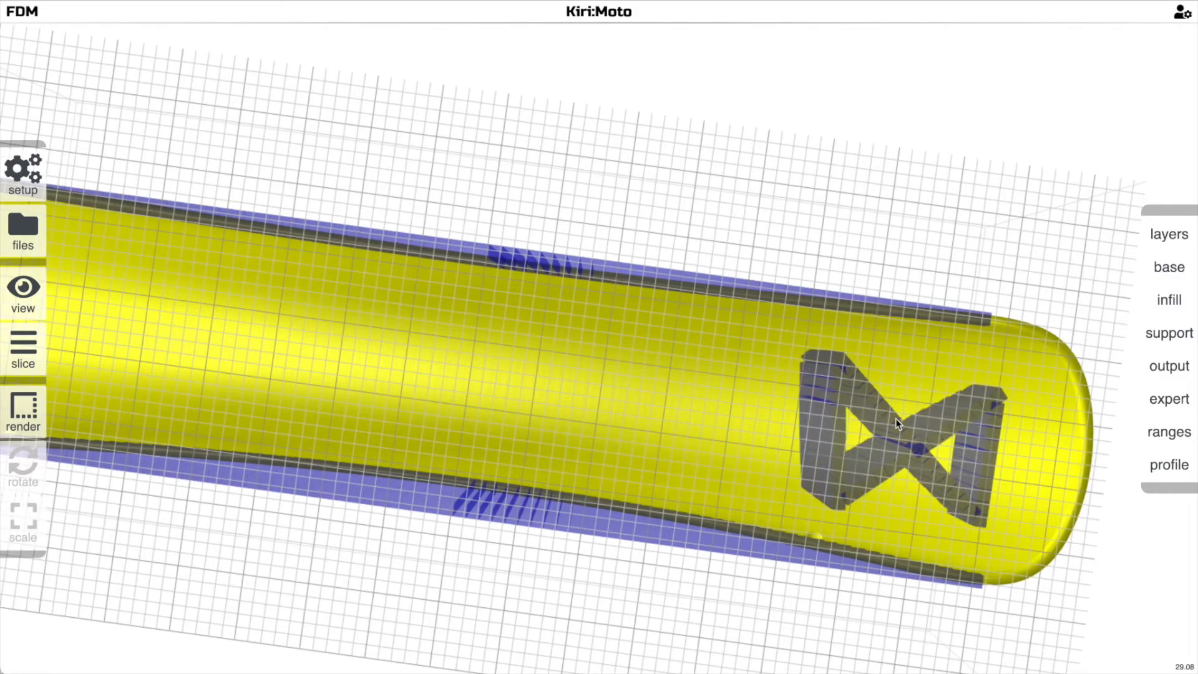
{"action": "left_click_drag", "start_coordinate": [898, 425], "coordinate": [919, 621]}
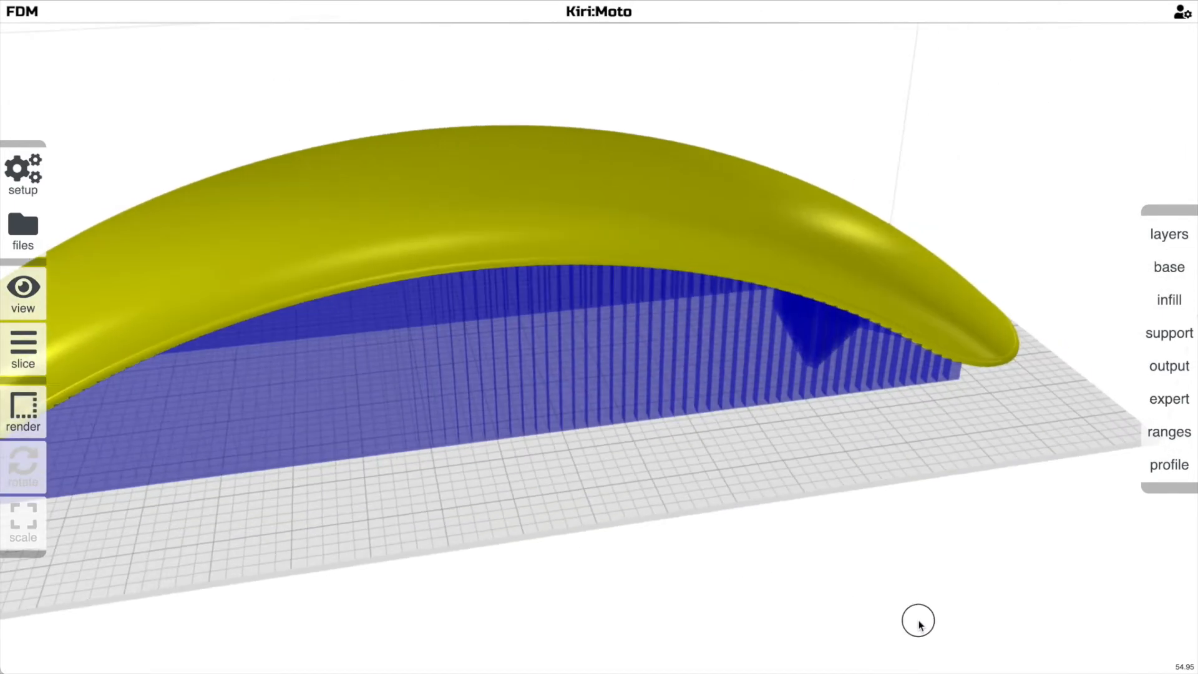